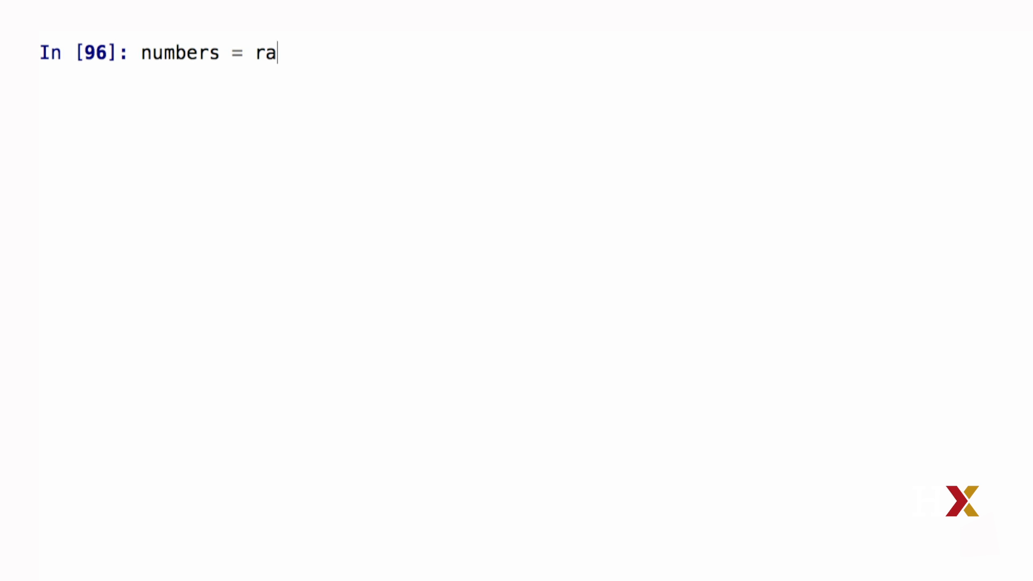
# Step: Run numbers = range(10) and squares = [] as two IPython statements
pyautogui.write('nge(10)')
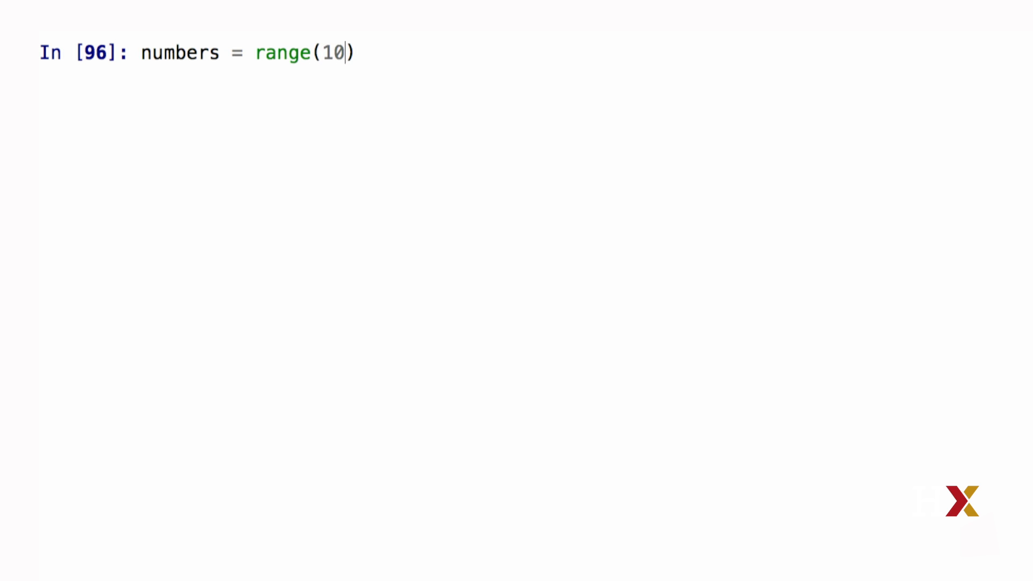
pyautogui.press('Return')
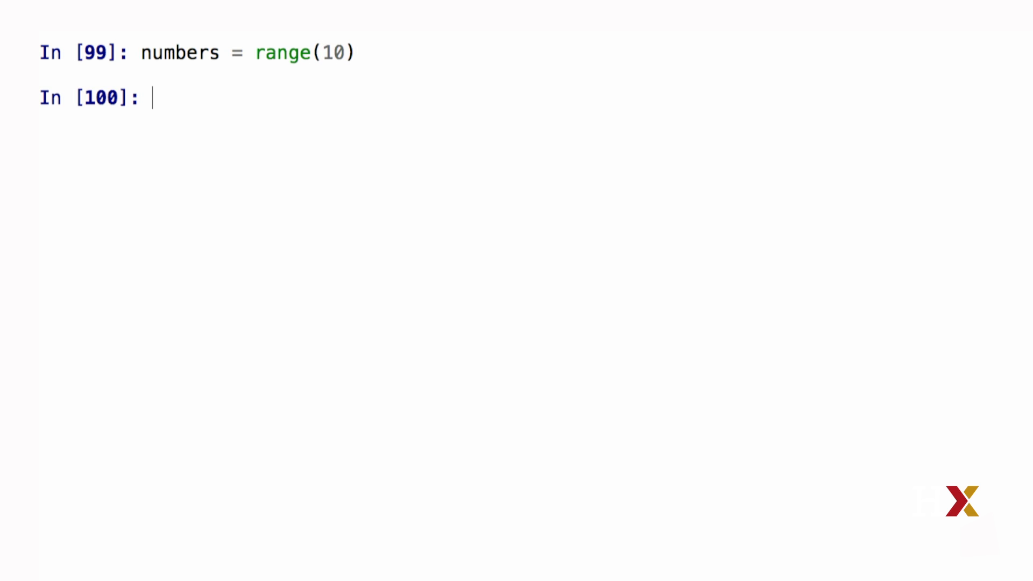
pyautogui.write('square')
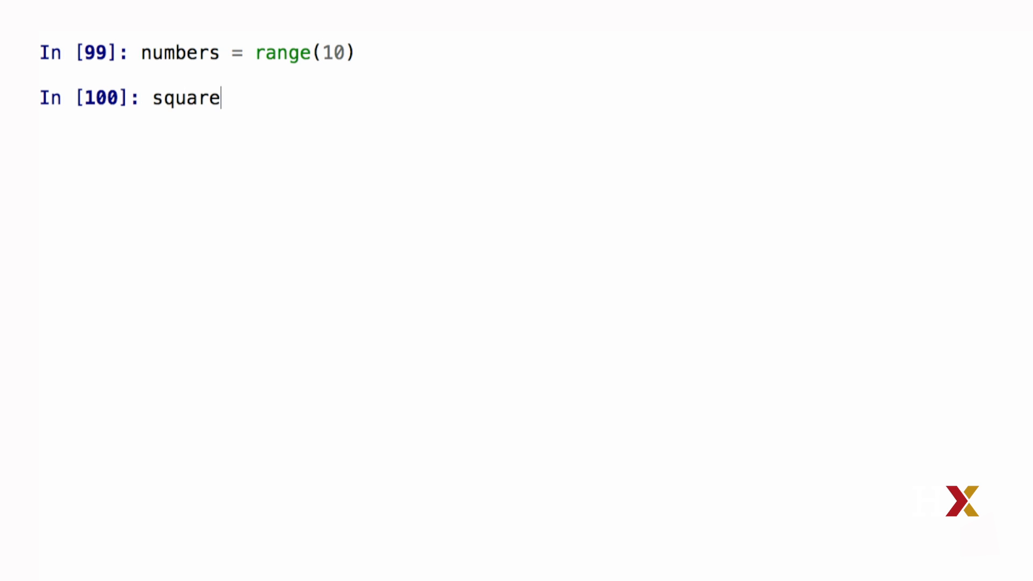
pyautogui.write('s = []')
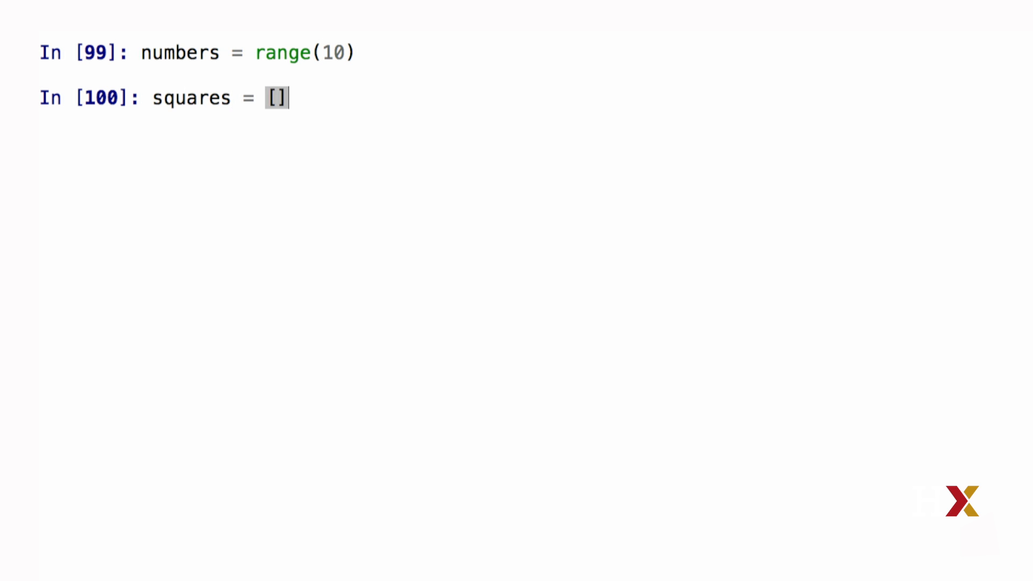
pyautogui.press('Return')
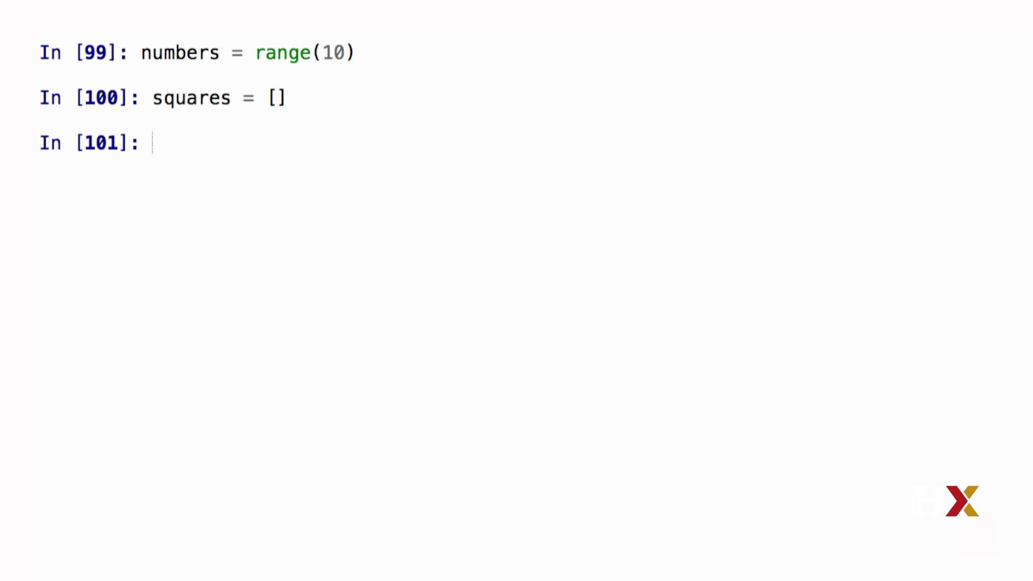
# Step: Write a for loop over numbers computing square = number**2 and appending it to squares
pyautogui.write('for')
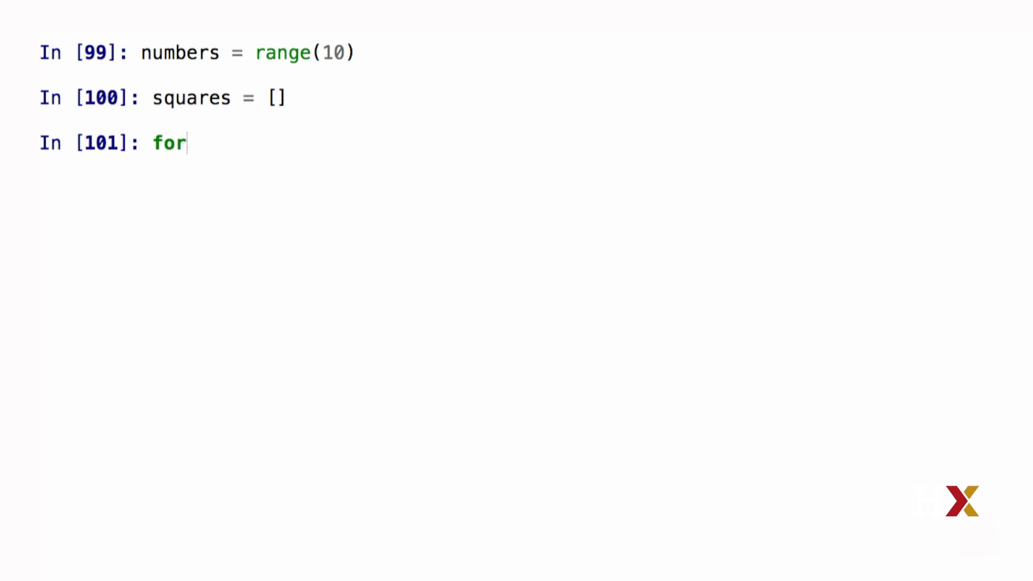
pyautogui.write('num')
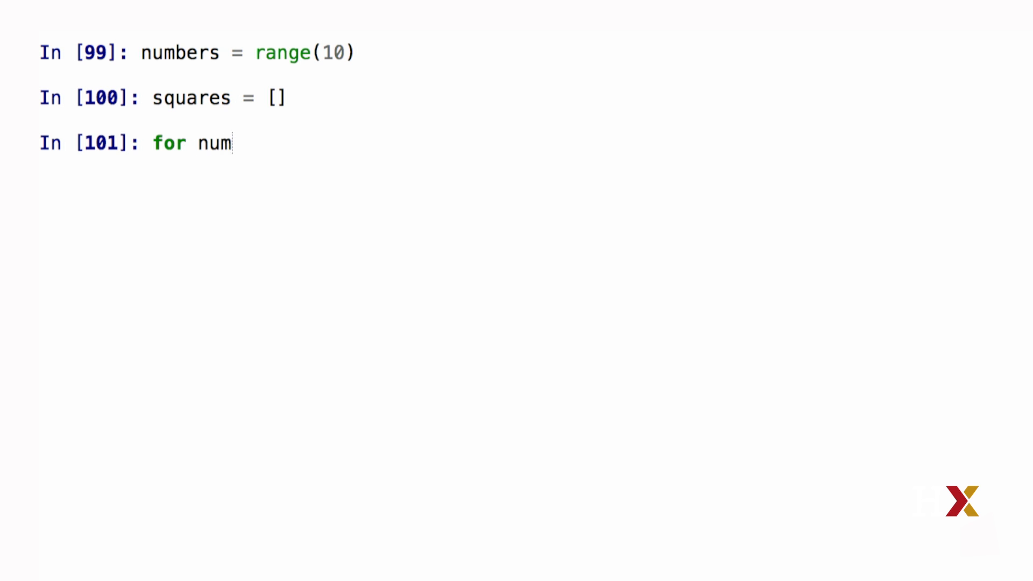
pyautogui.write('ber in num')
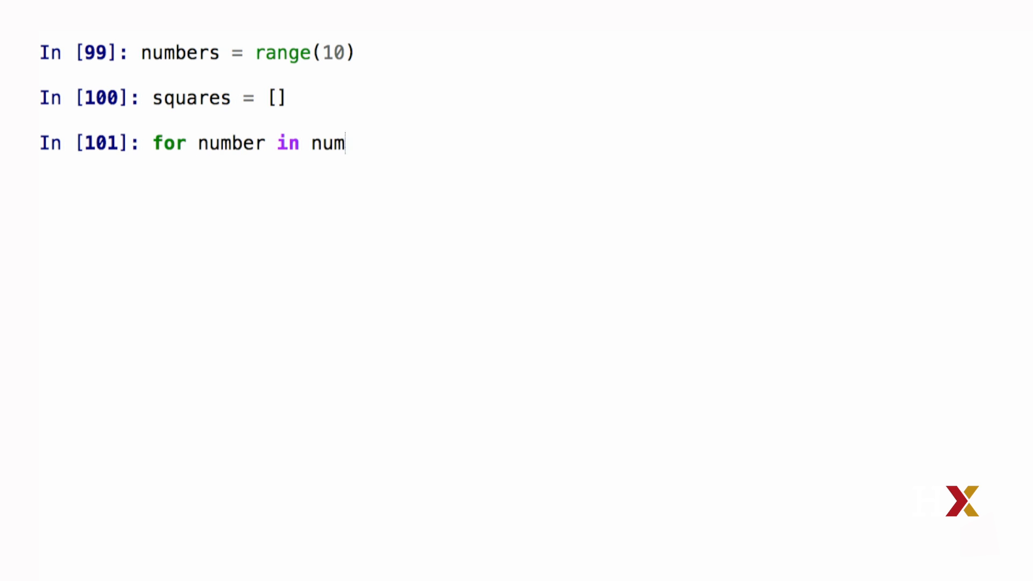
pyautogui.write('bers:')
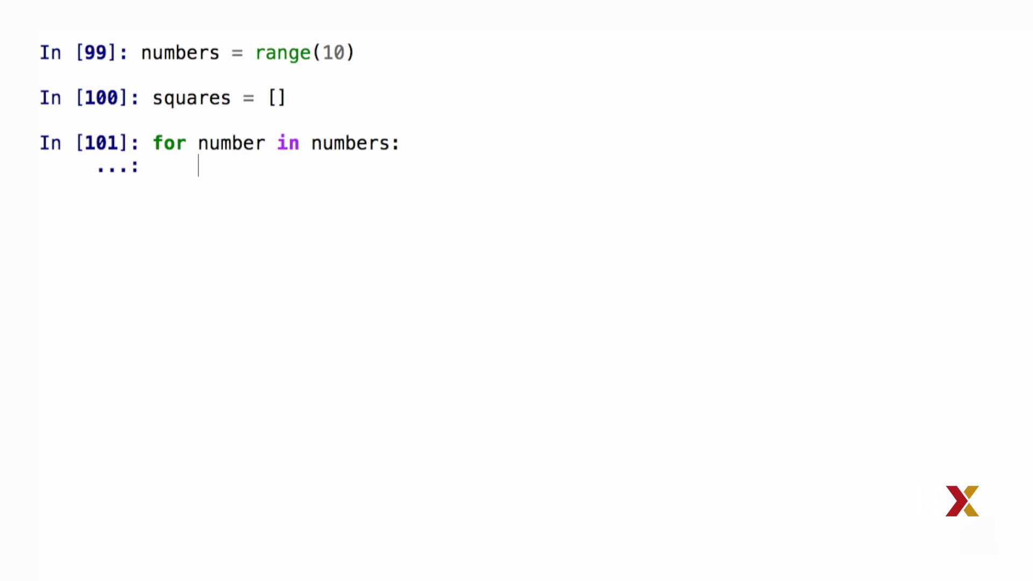
pyautogui.write('square')
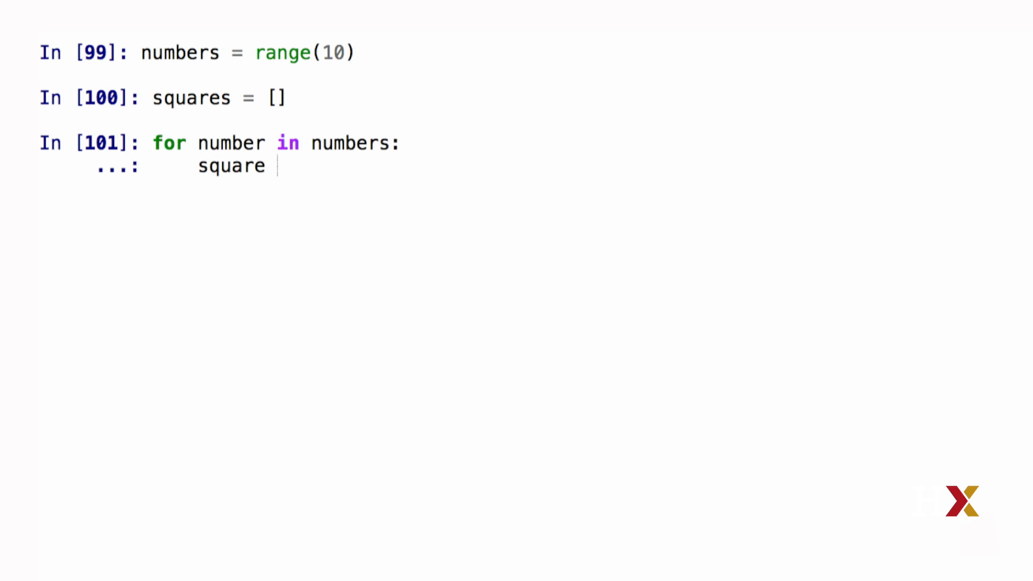
pyautogui.write('= num')
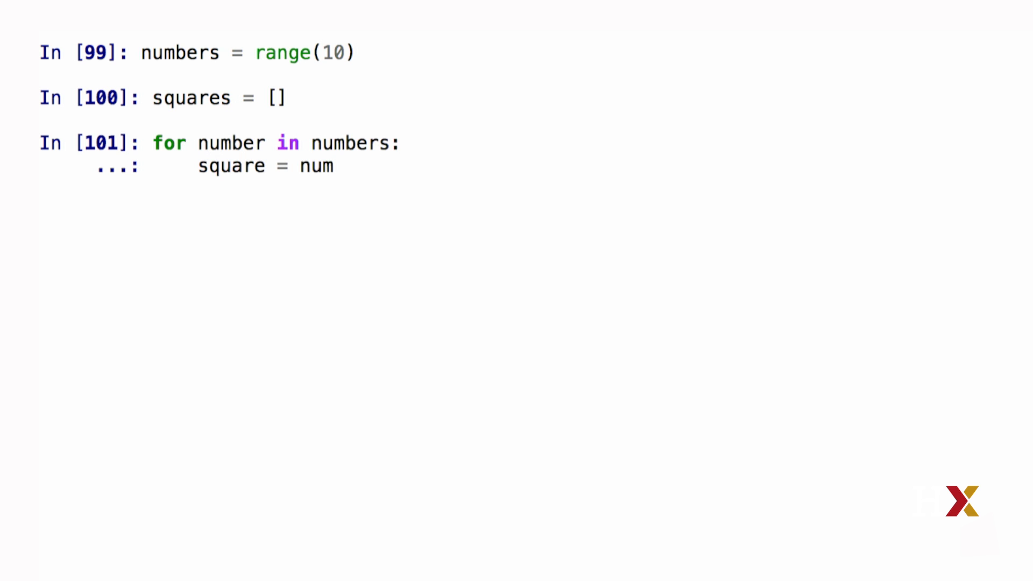
pyautogui.write('ber**2')
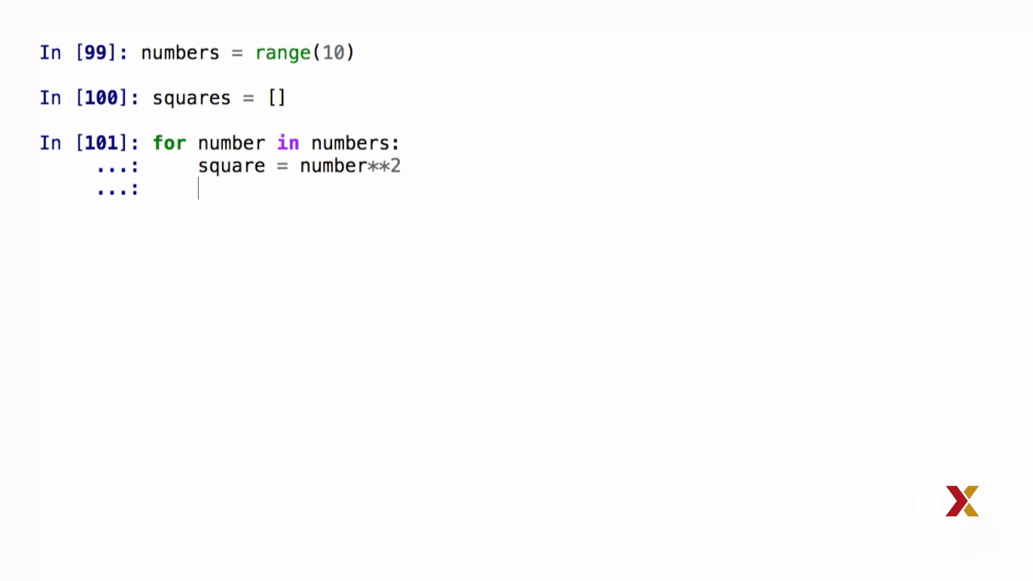
pyautogui.write('s')
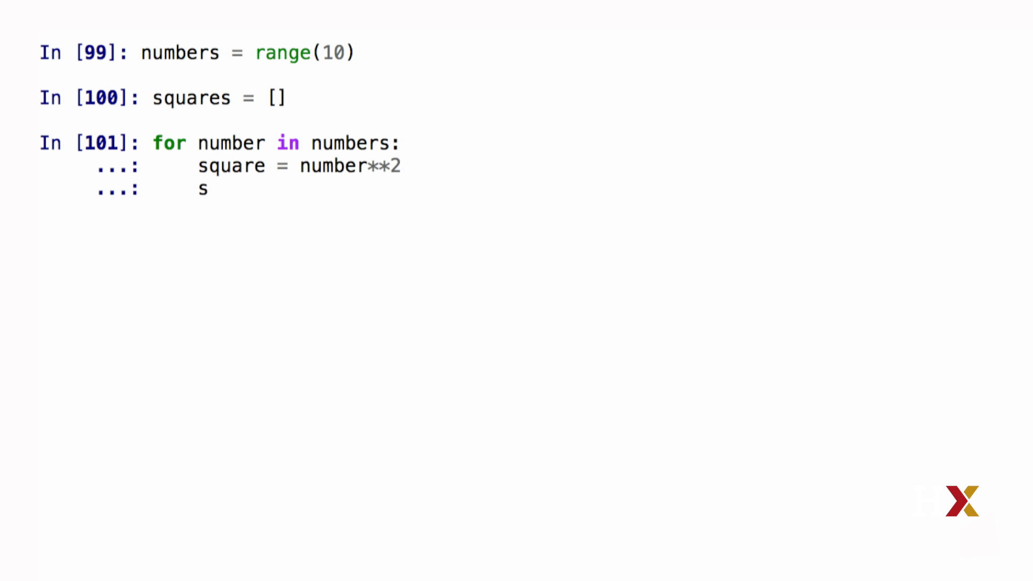
pyautogui.write('quares.appe')
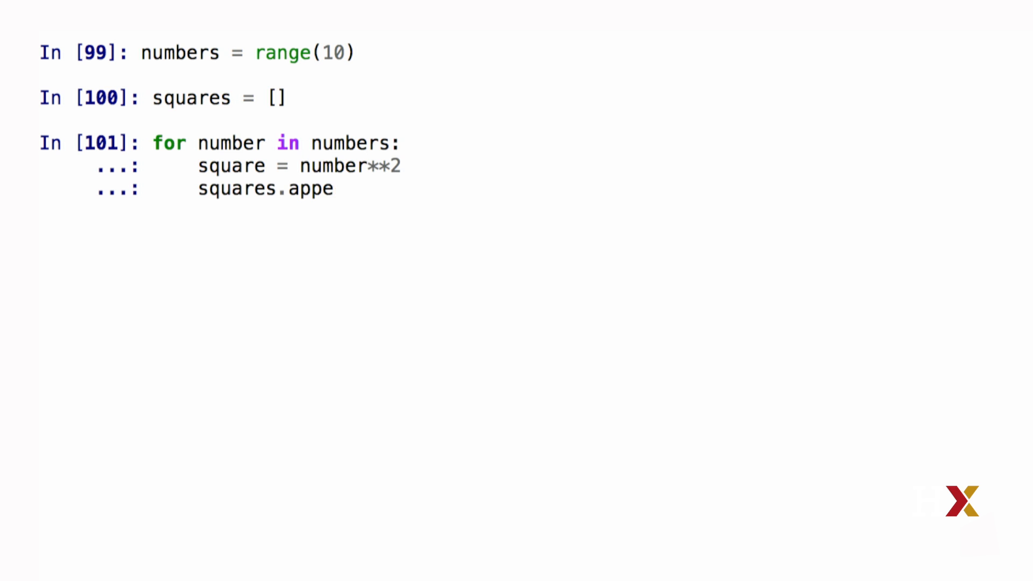
pyautogui.write('nd(square')
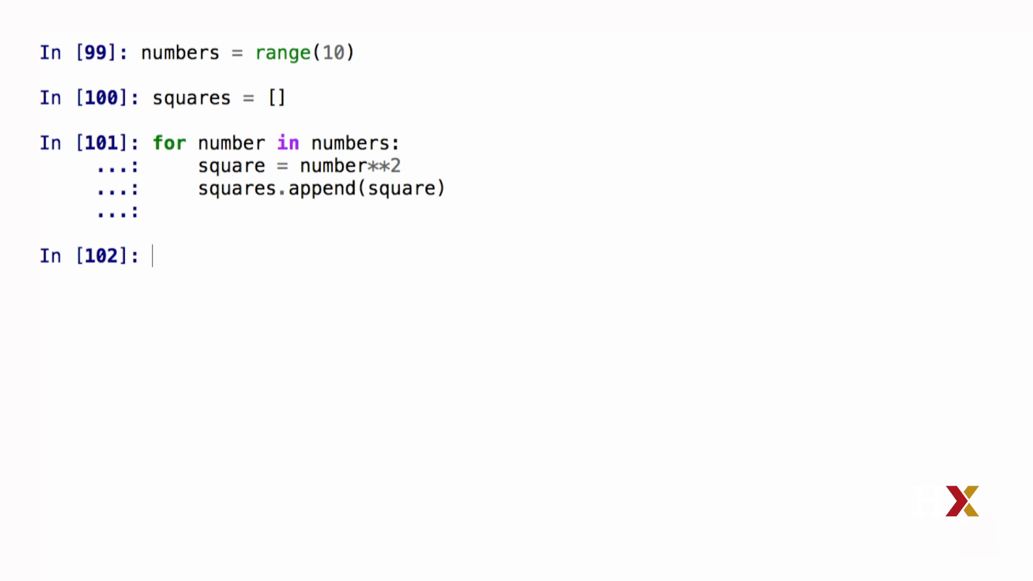
pyautogui.write('square')
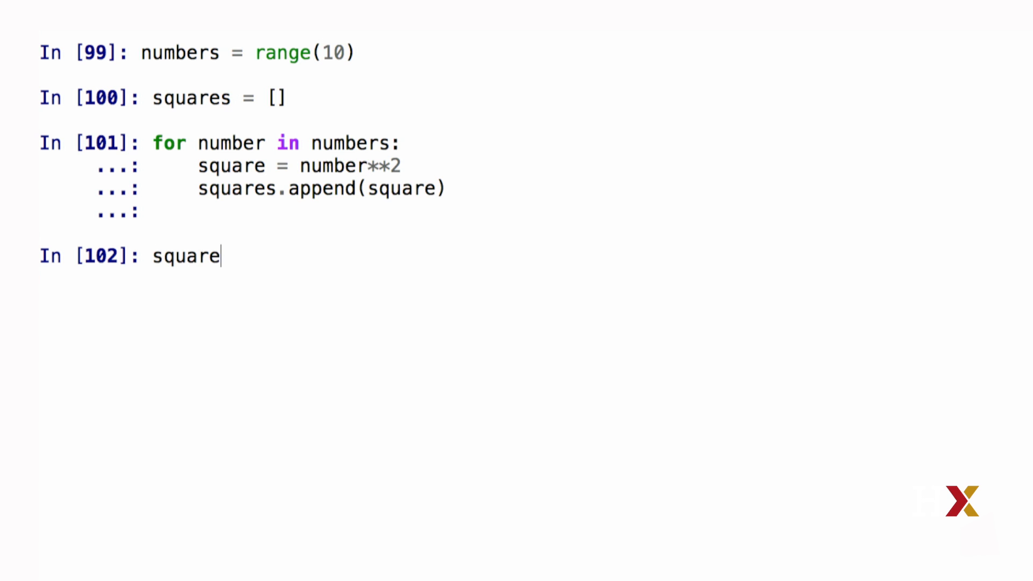